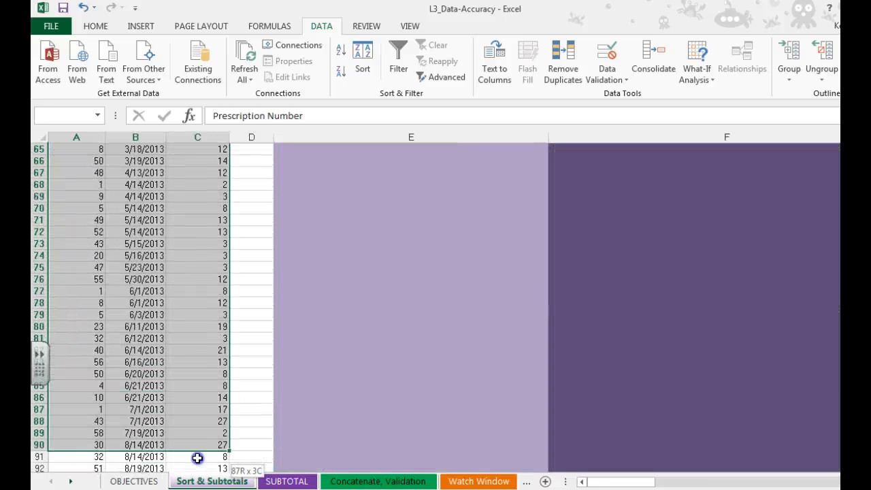
- Select the refill records in columns A to C down to row 100
drag(197, 457, 201, 421)
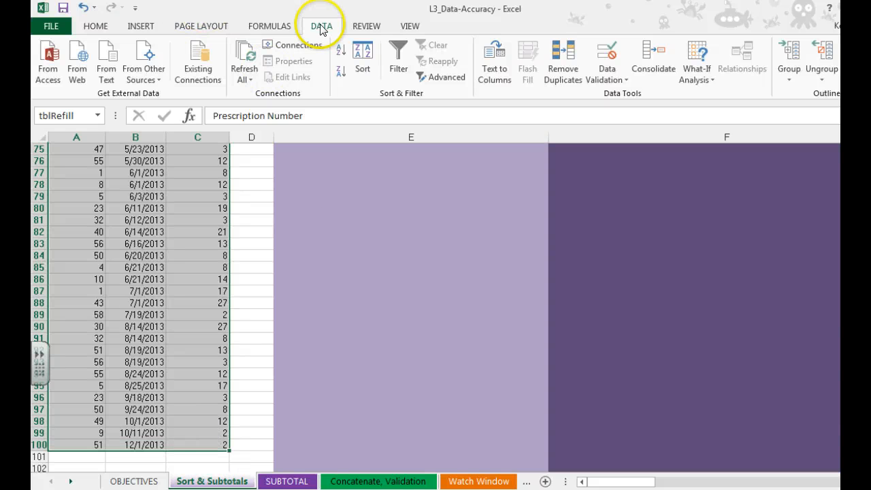
mouse_move(362, 51)
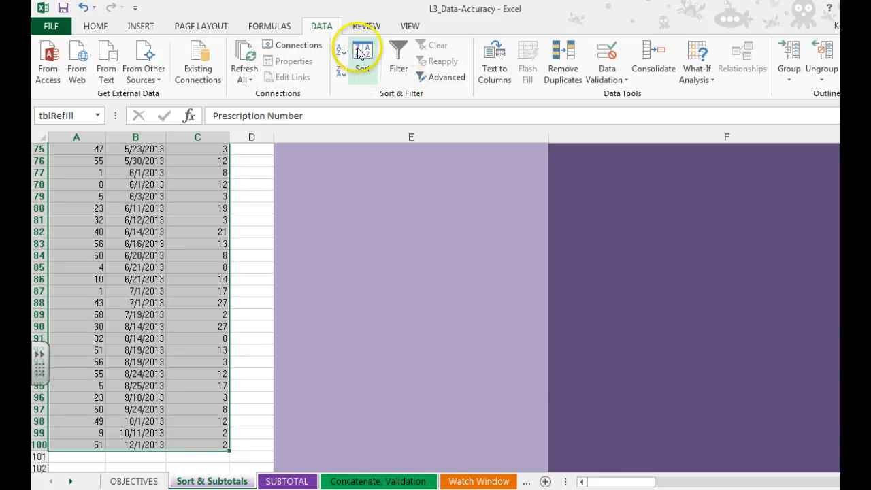
- Sort by Prescription Number smallest to largest, then by Refill Date oldest to newest
click(362, 57)
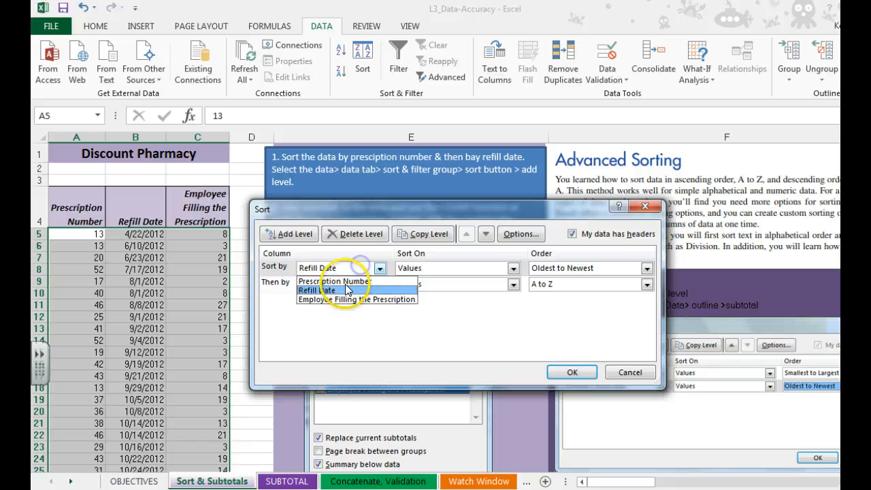
click(333, 282)
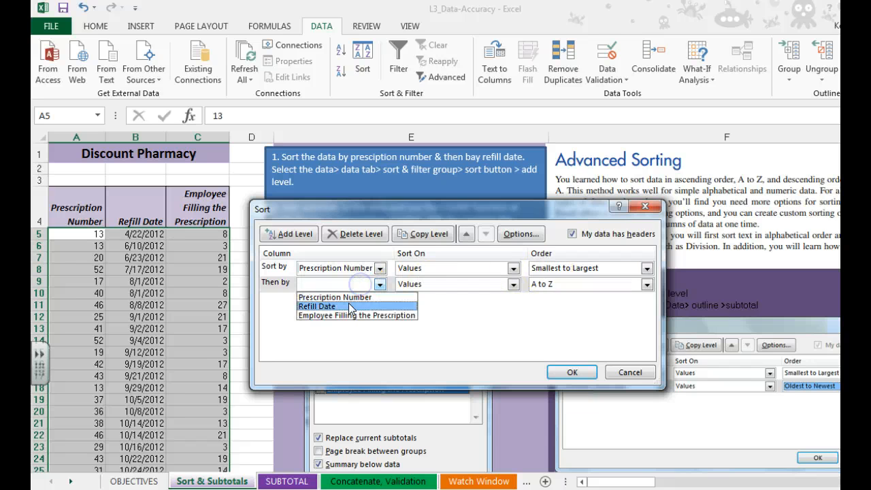
click(316, 304)
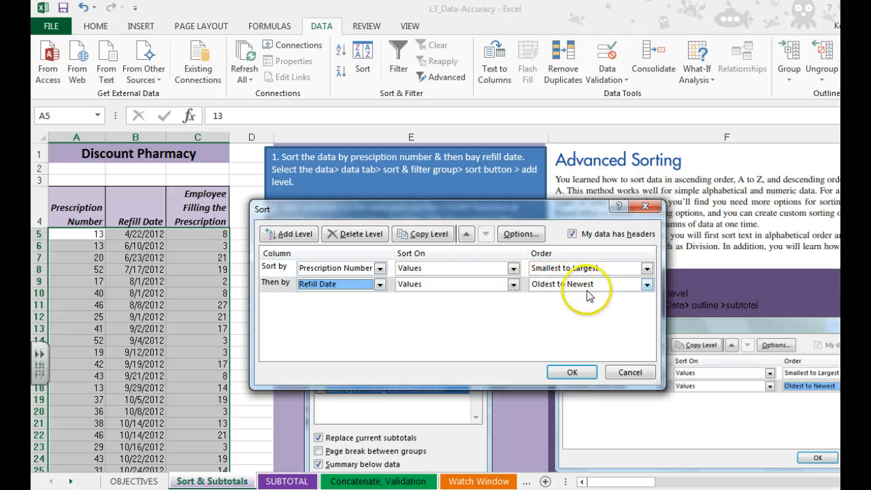
click(571, 371)
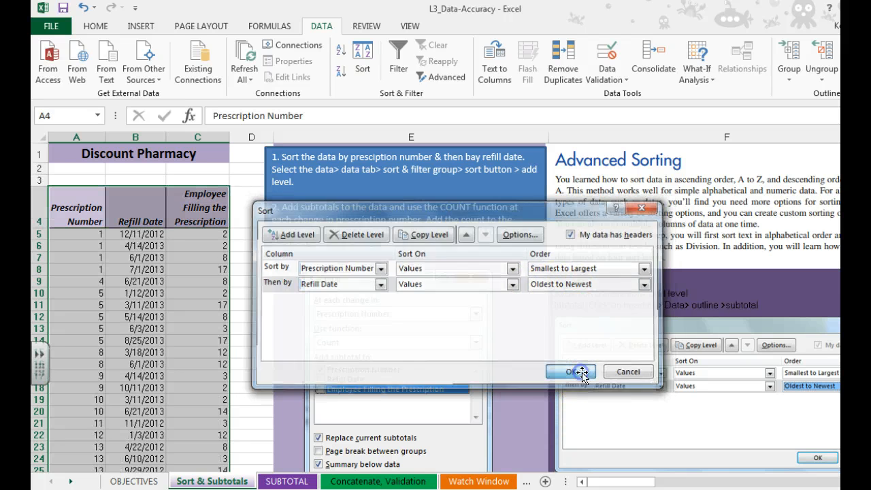
click(570, 371)
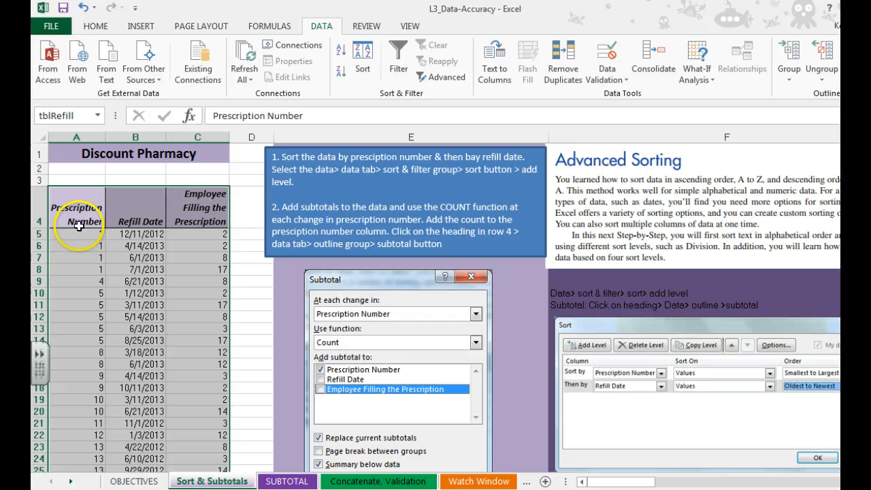
mouse_move(90, 251)
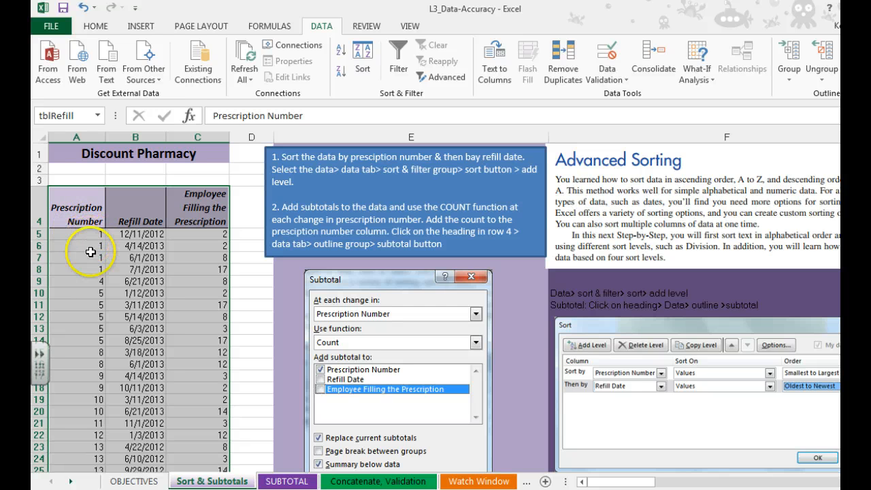
click(816, 457)
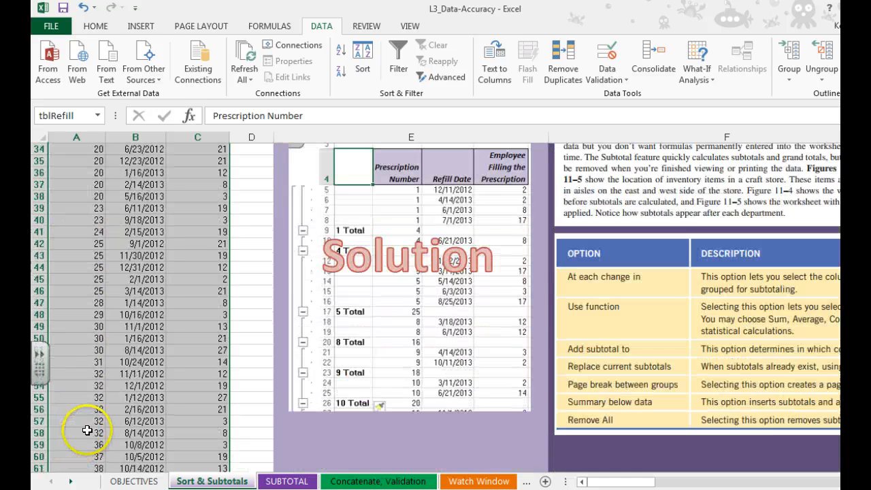
scroll(down, 3)
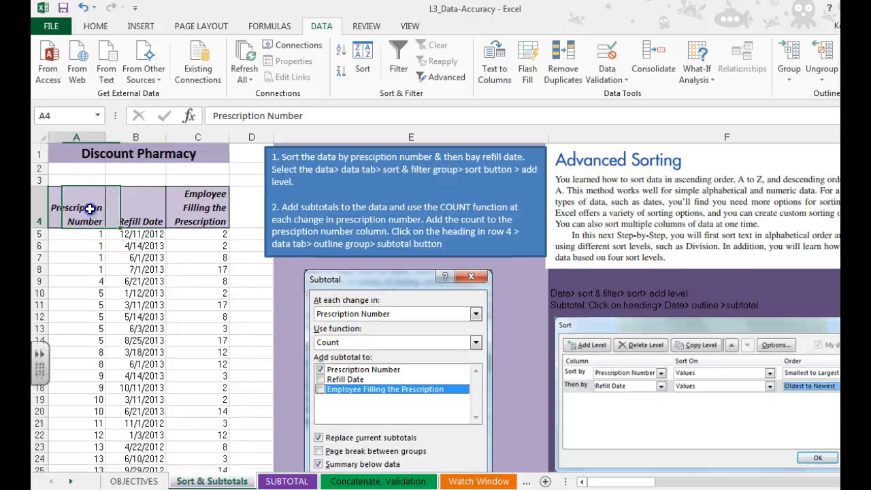
- Apply Count subtotals at each change in Prescription Number, added to Prescription Number and not Employee
click(136, 206)
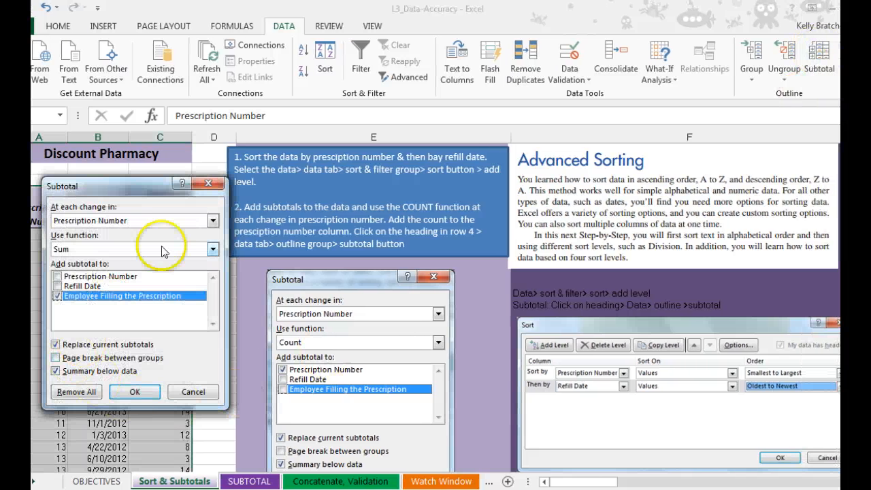
mouse_move(98, 230)
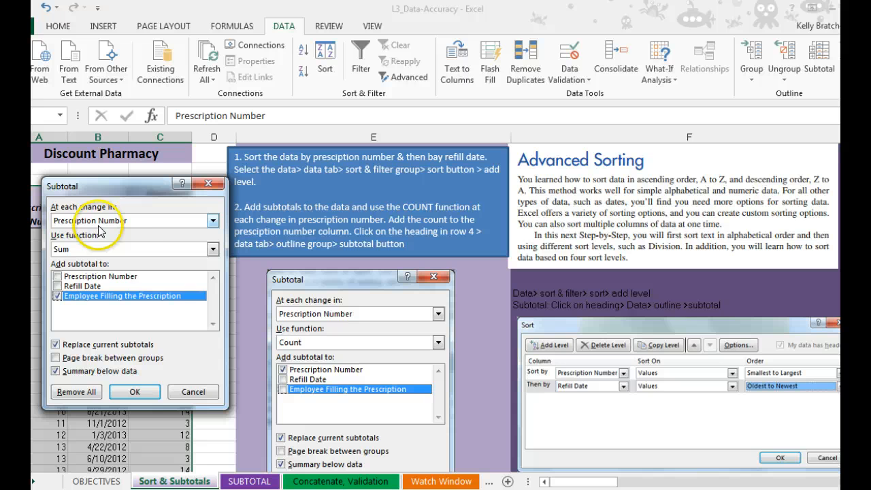
click(212, 220)
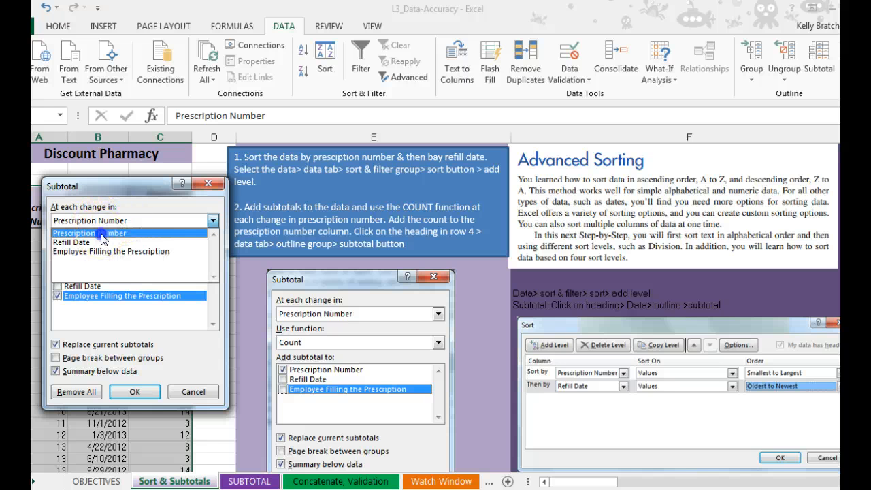
click(90, 221)
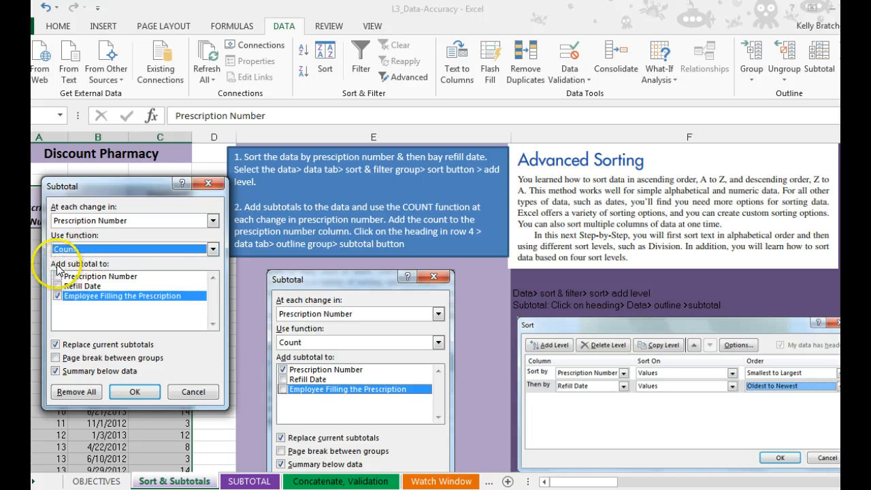
click(57, 276)
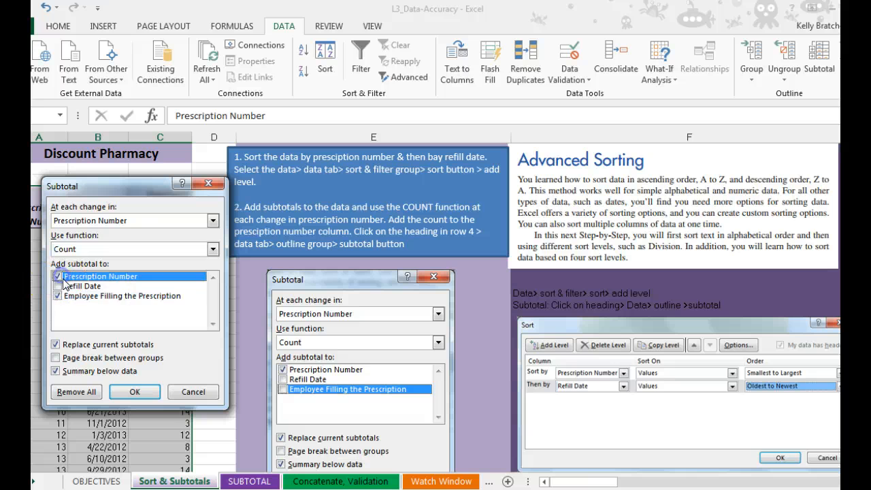
click(121, 295)
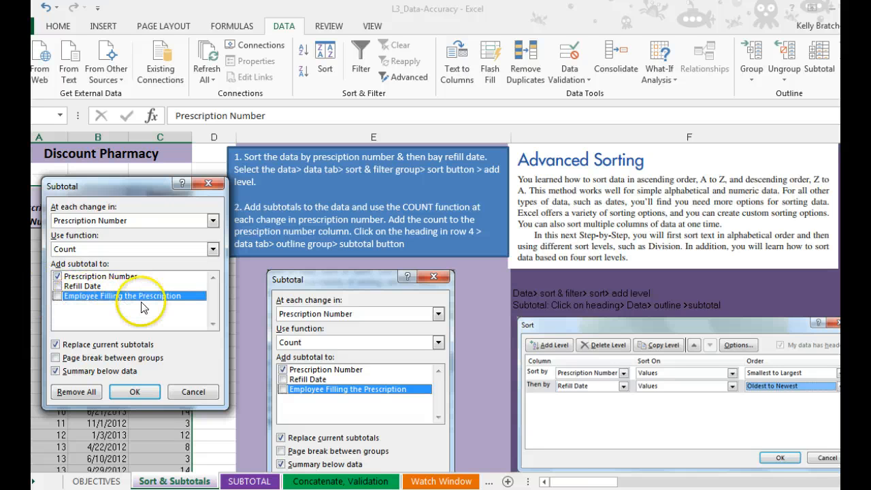
mouse_move(153, 308)
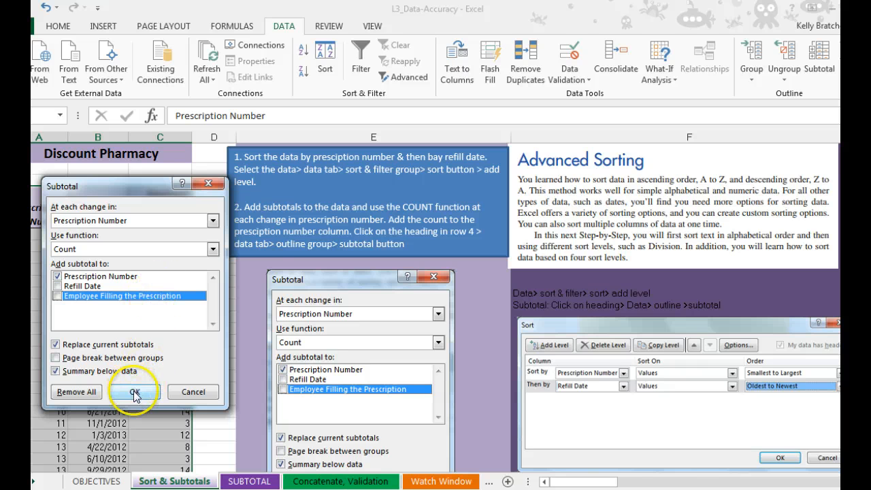
click(134, 391)
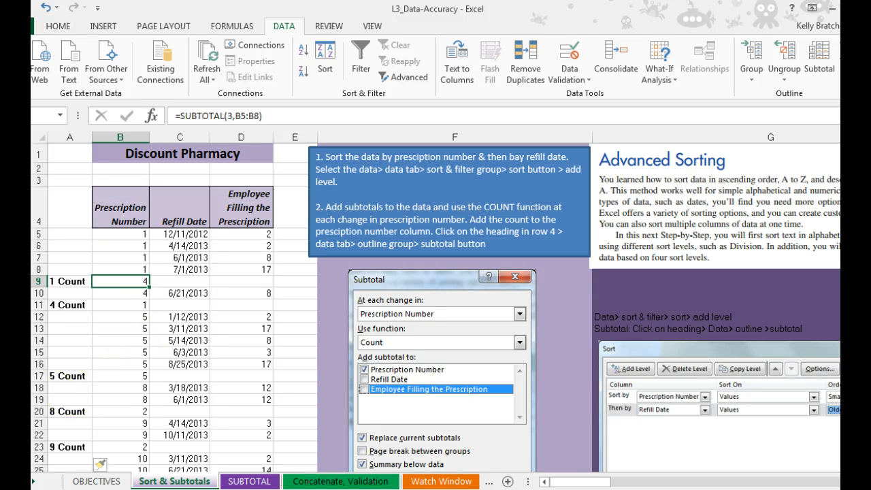
- Review the SUBTOTAL count formulas and labels for prescriptions 5, 8 and onward
click(120, 375)
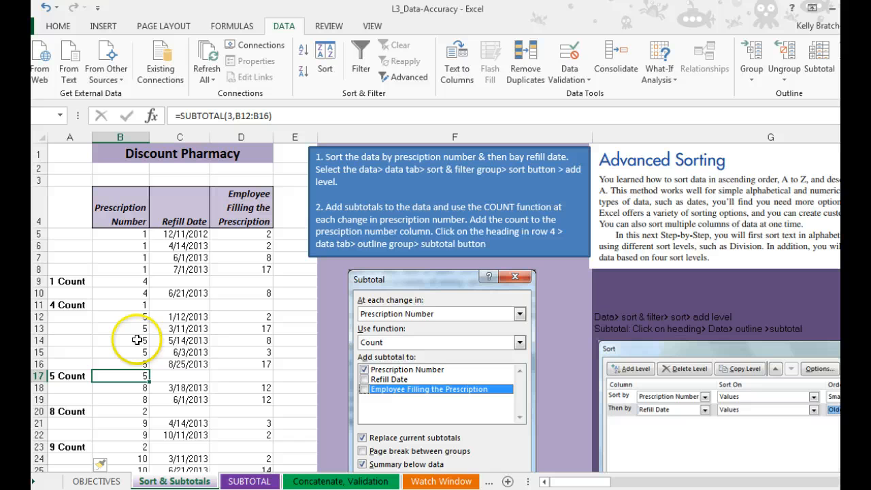
mouse_move(75, 305)
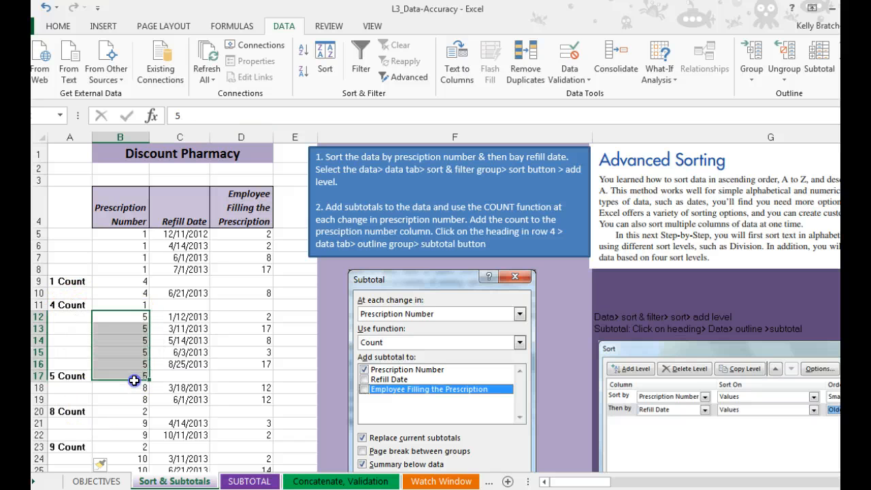
click(120, 375)
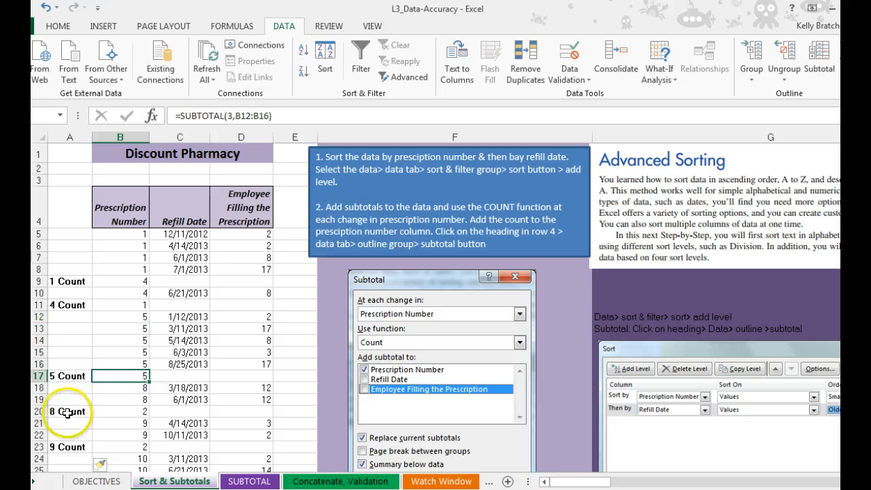
click(121, 410)
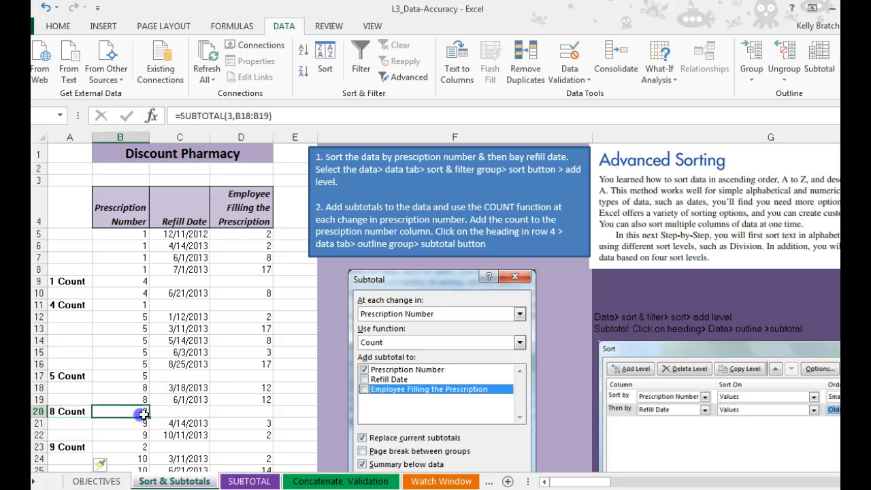
scroll(down, 3)
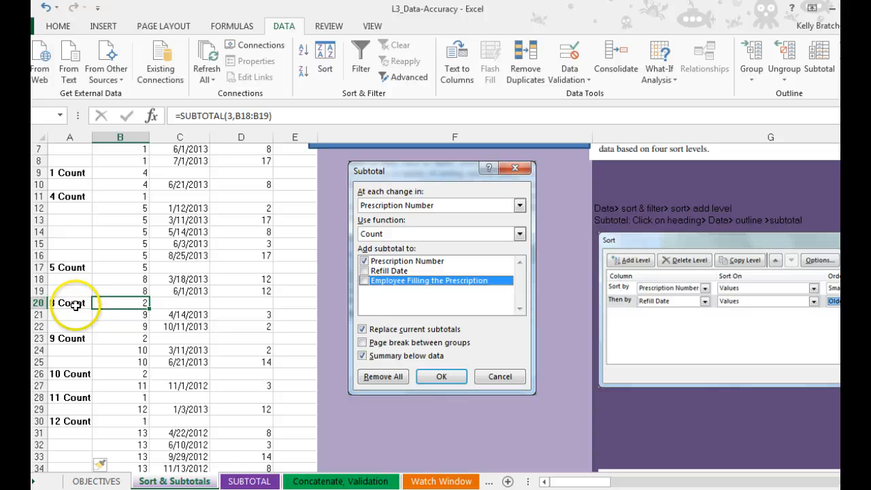
click(68, 302)
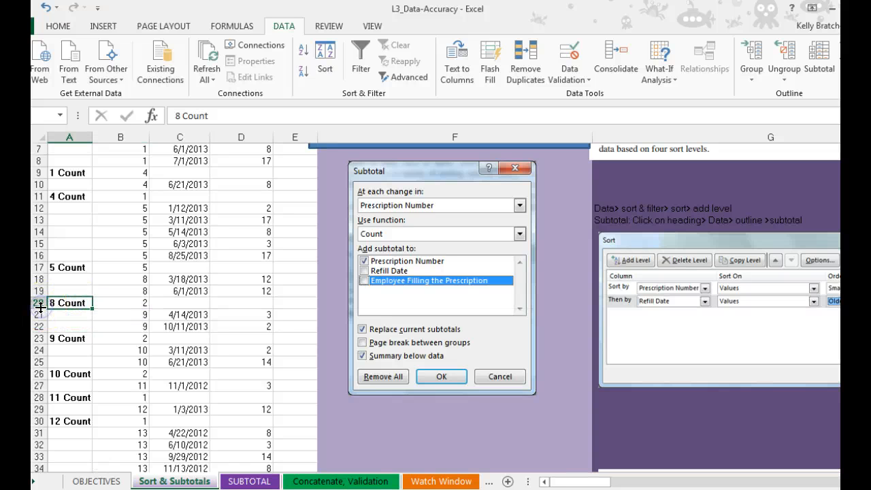
scroll(down, 3)
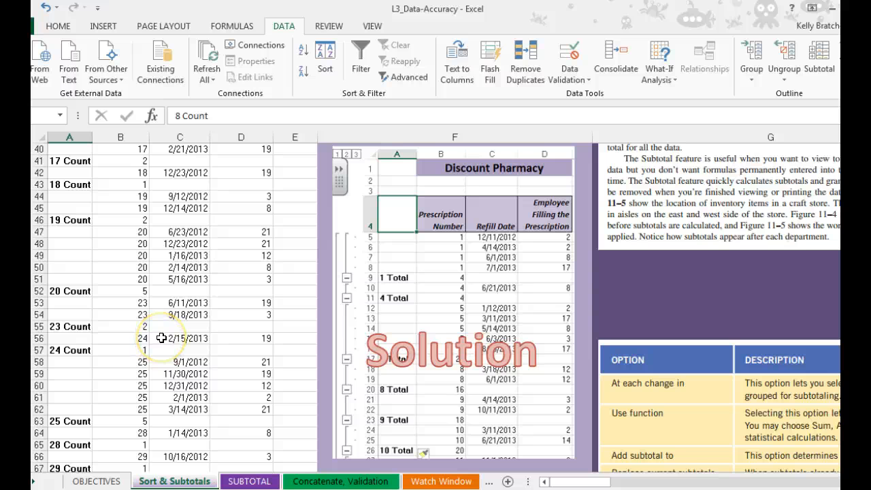
scroll(down, 3)
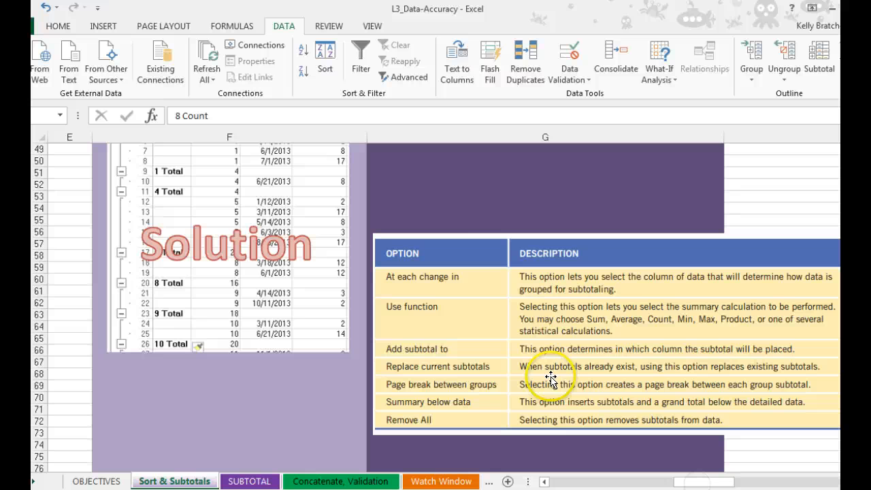
mouse_move(483, 286)
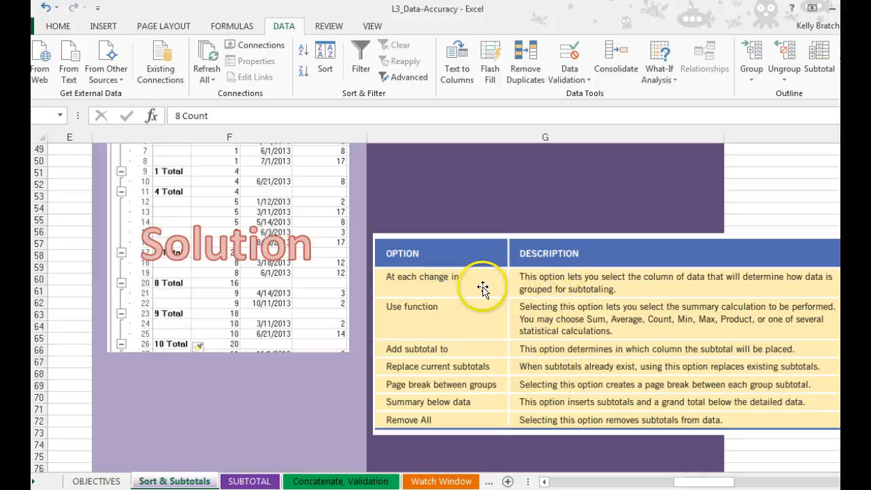
mouse_move(522, 370)
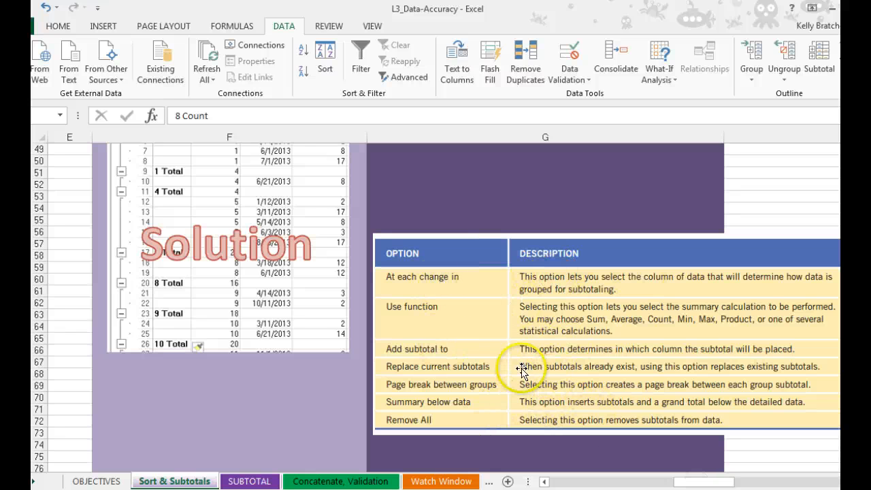